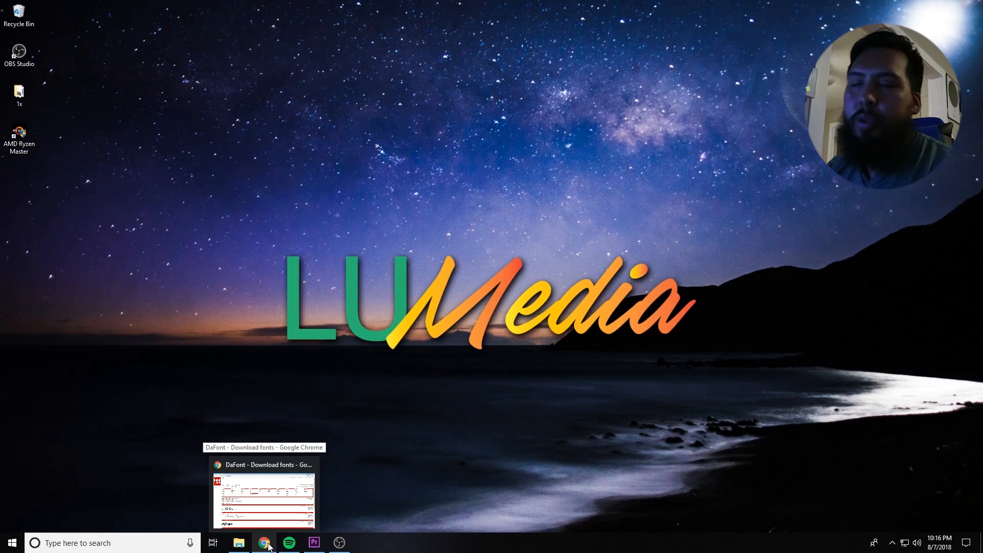
Step: Bring the Chrome window with the DaFont home page to the front
{"action": "left_click", "coordinate": [263, 496]}
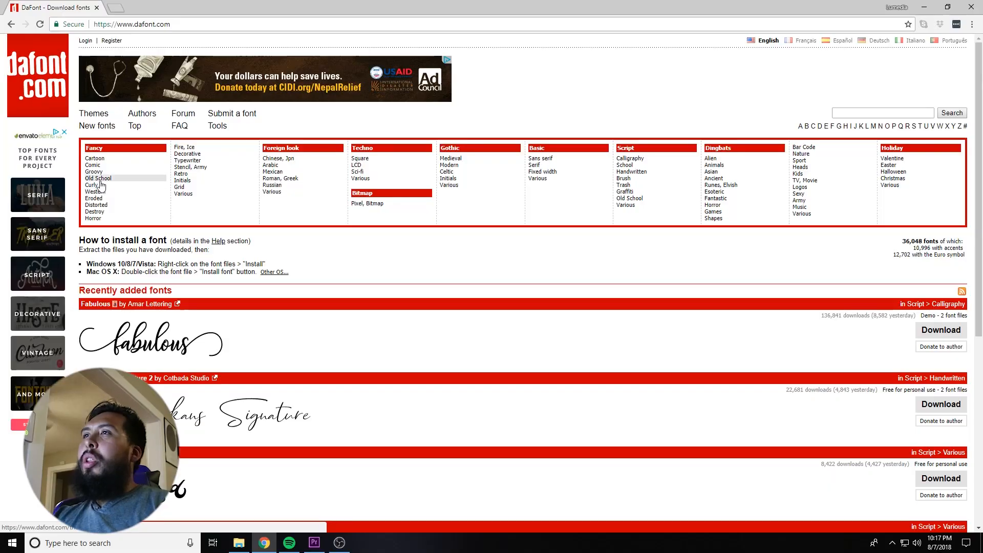
{"action": "mouse_move", "coordinate": [184, 427]}
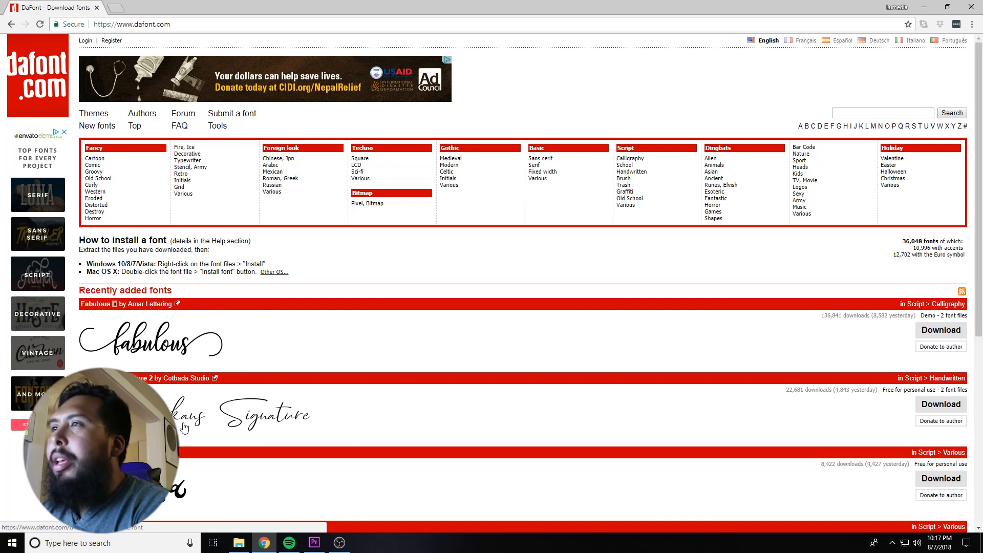
{"action": "mouse_move", "coordinate": [86, 295]}
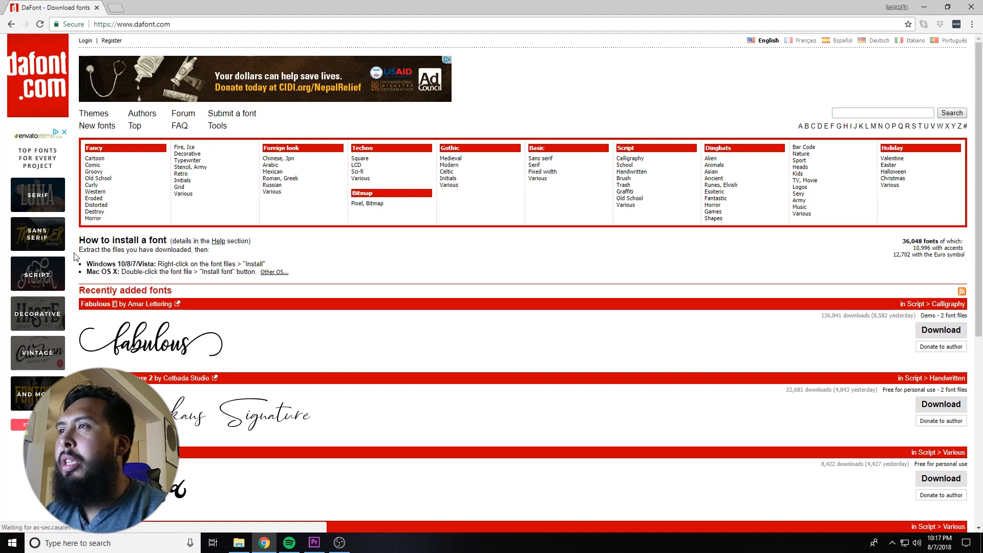
Step: Scroll down the DaFont home page toward the new fonts listing
{"action": "scroll", "scroll_direction": "down", "scroll_amount": 3}
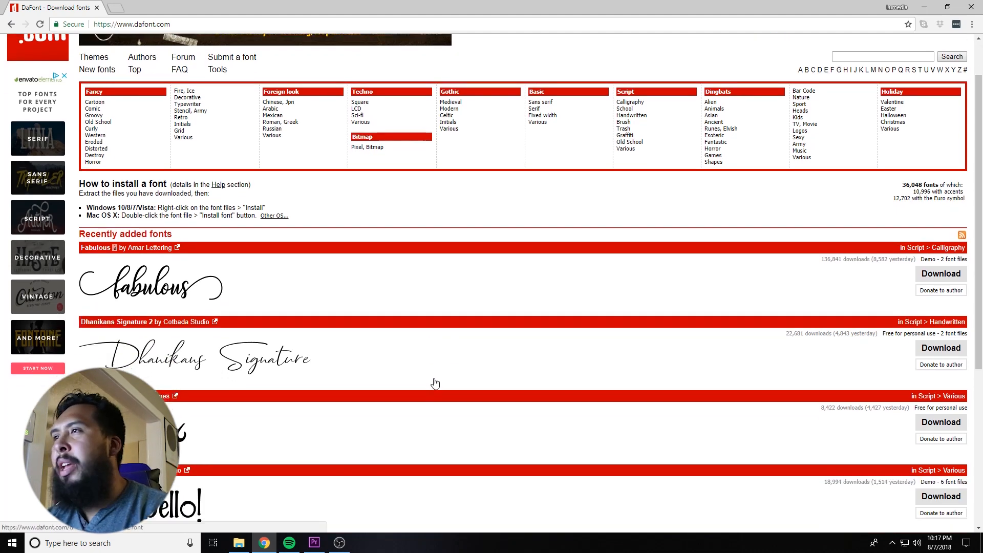
{"action": "scroll", "scroll_direction": "down", "scroll_amount": 3}
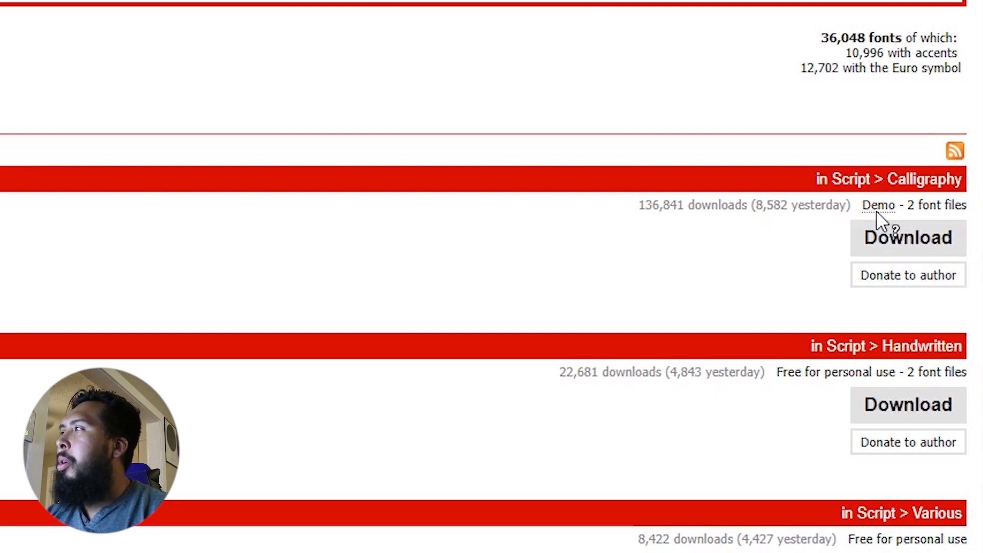
{"action": "mouse_move", "coordinate": [871, 224]}
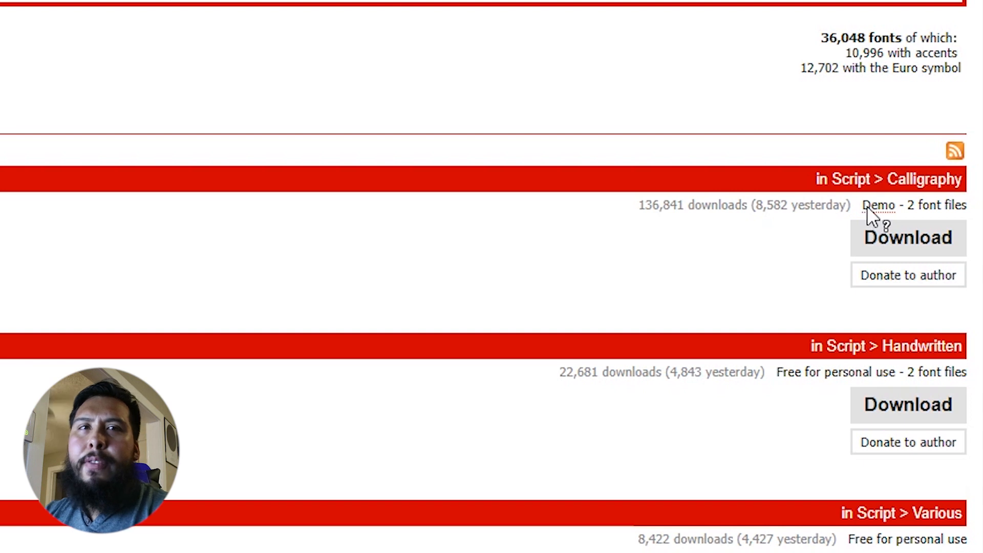
{"action": "mouse_move", "coordinate": [872, 215]}
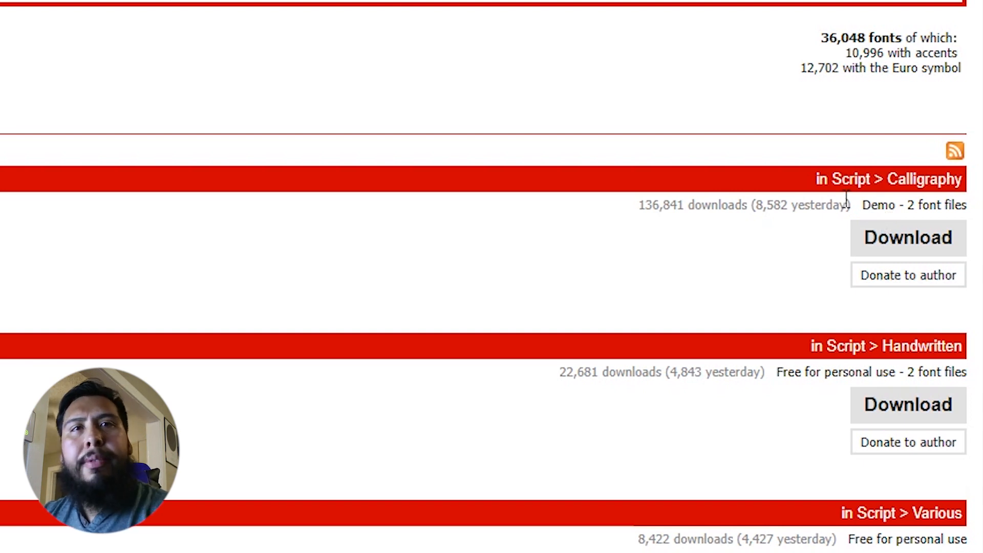
{"action": "mouse_move", "coordinate": [792, 193]}
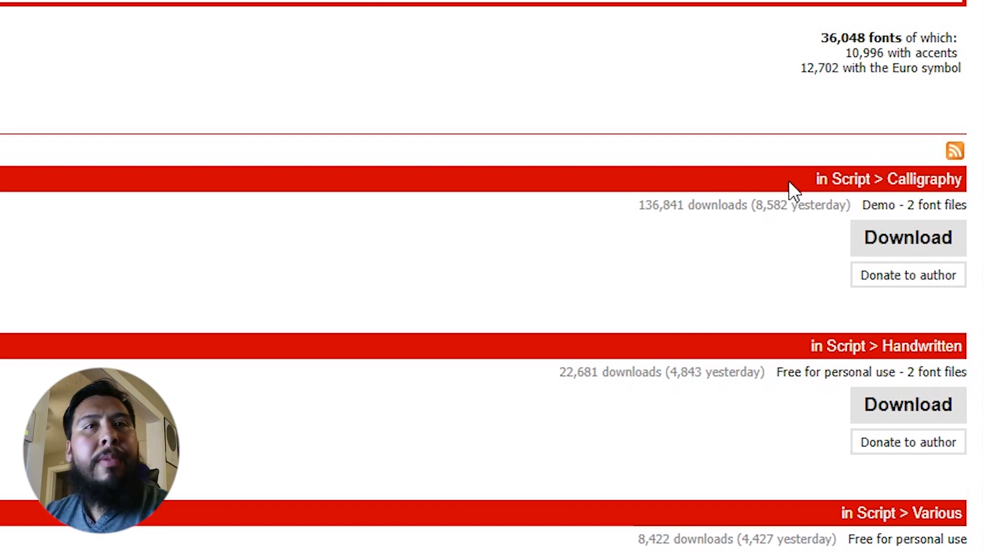
{"action": "mouse_move", "coordinate": [787, 186]}
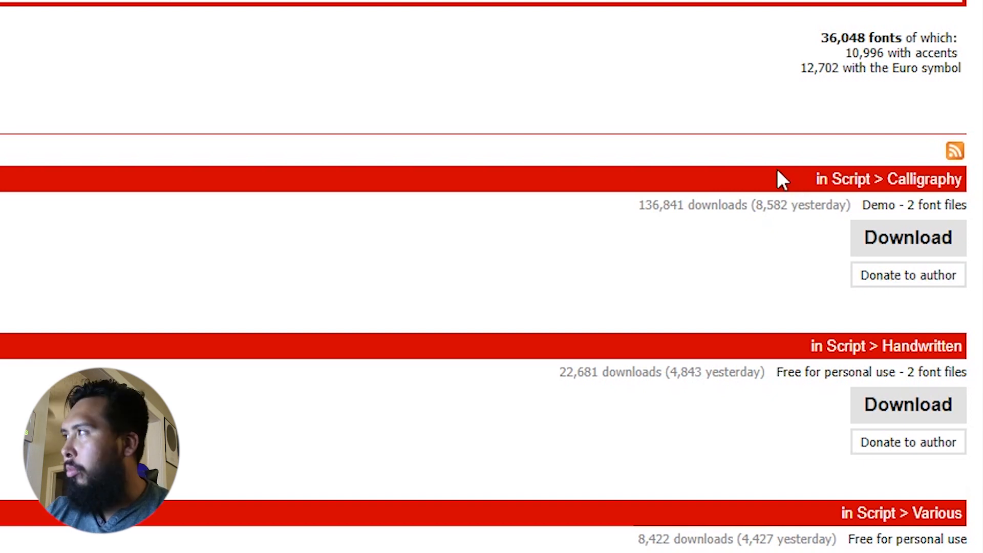
{"action": "mouse_move", "coordinate": [909, 238]}
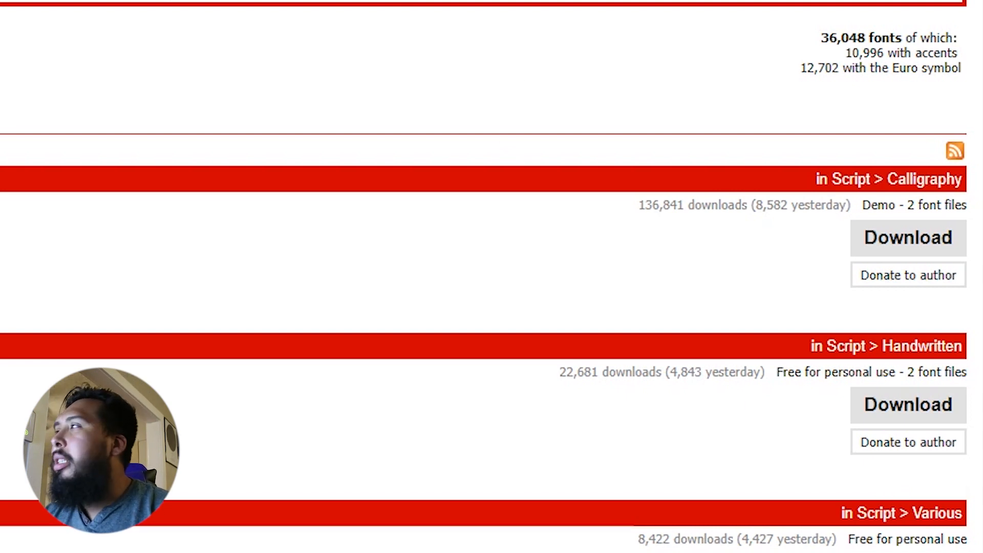
{"action": "mouse_move", "coordinate": [820, 403]}
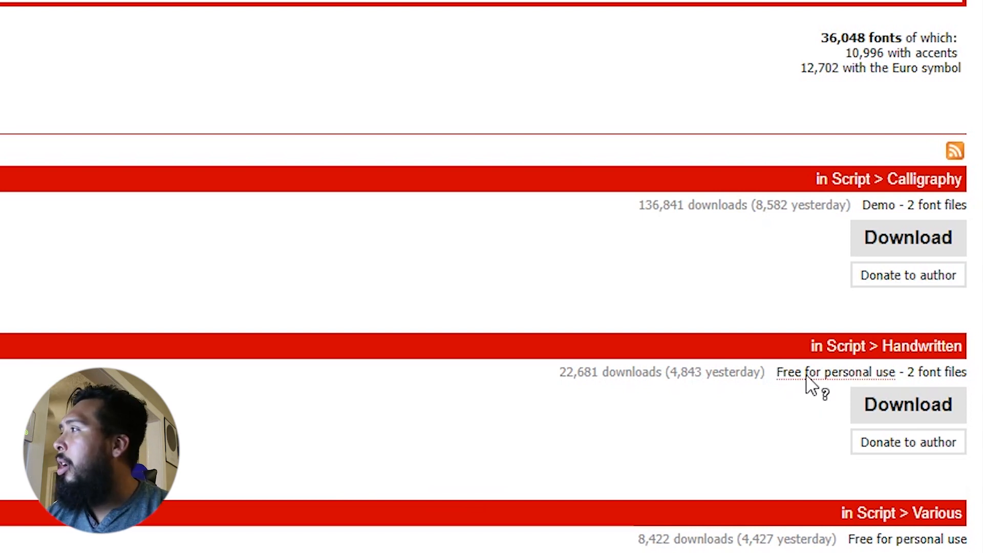
{"action": "mouse_move", "coordinate": [793, 393]}
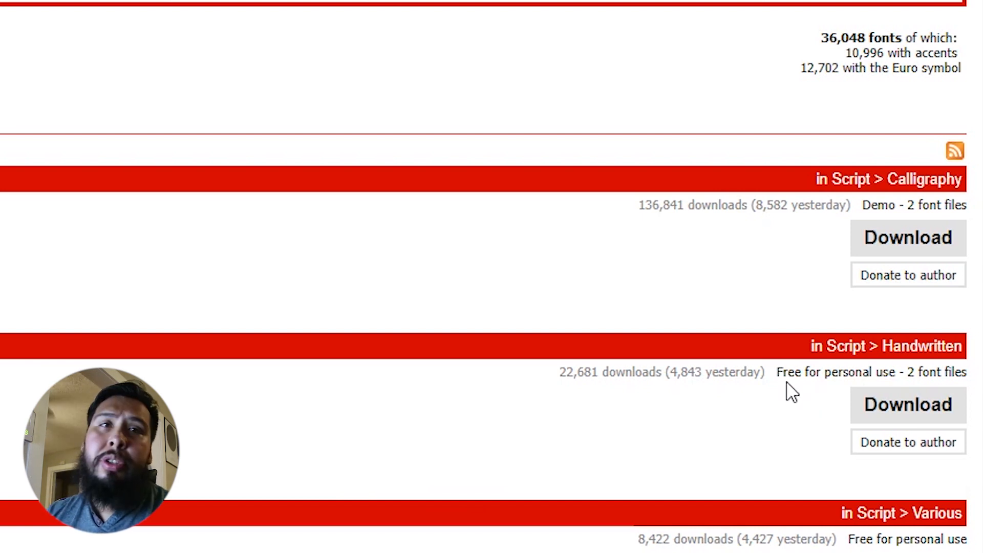
{"action": "mouse_move", "coordinate": [605, 439]}
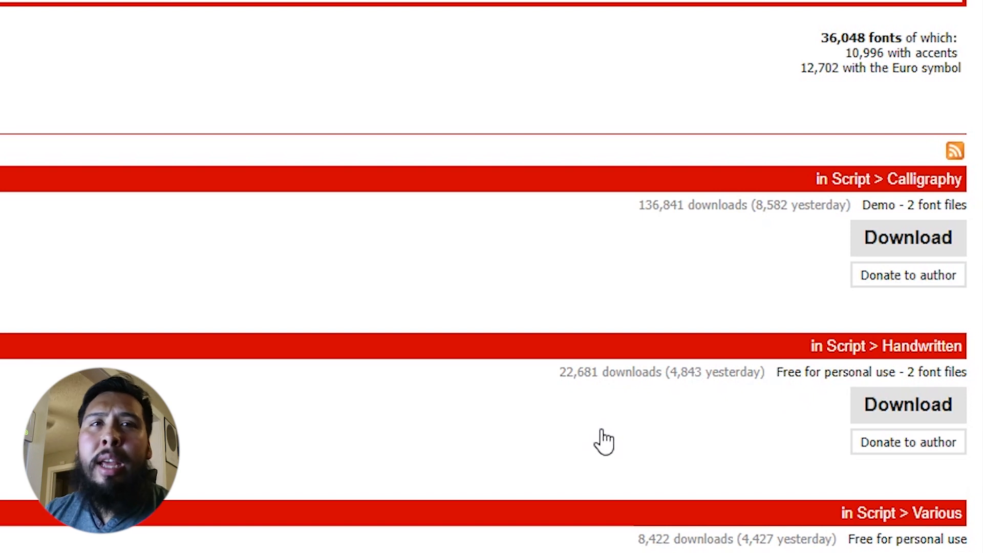
{"action": "mouse_move", "coordinate": [575, 432]}
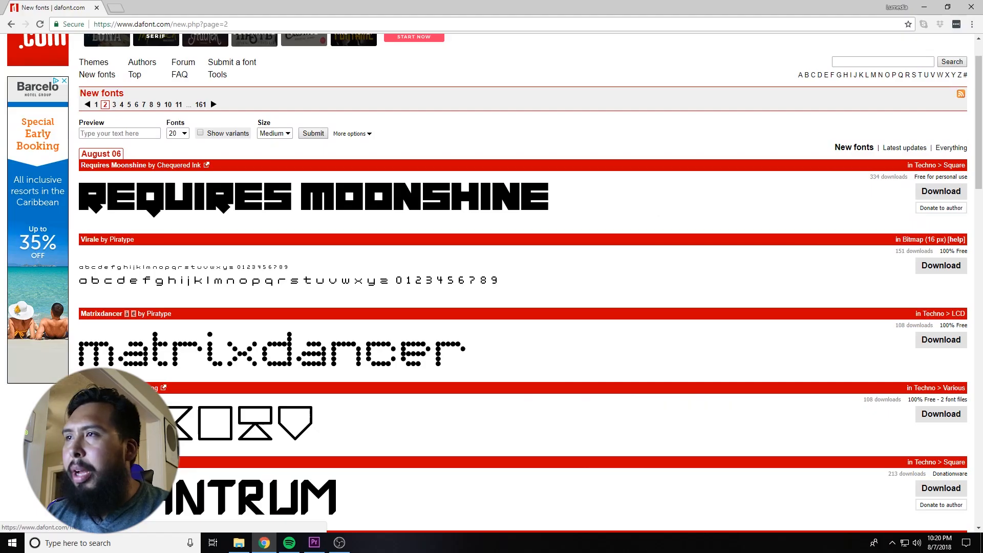
{"action": "mouse_move", "coordinate": [711, 452]}
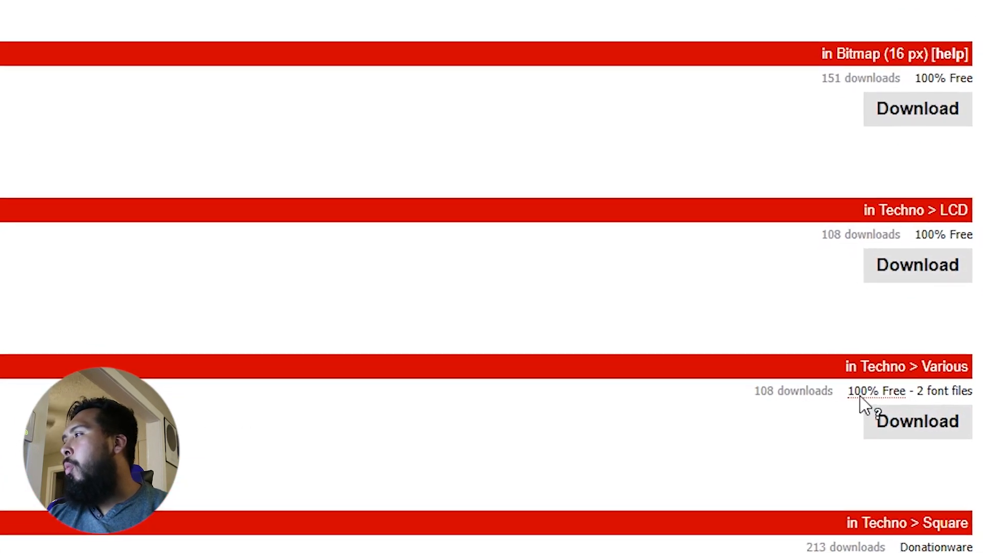
{"action": "scroll", "scroll_direction": "down", "scroll_amount": 3}
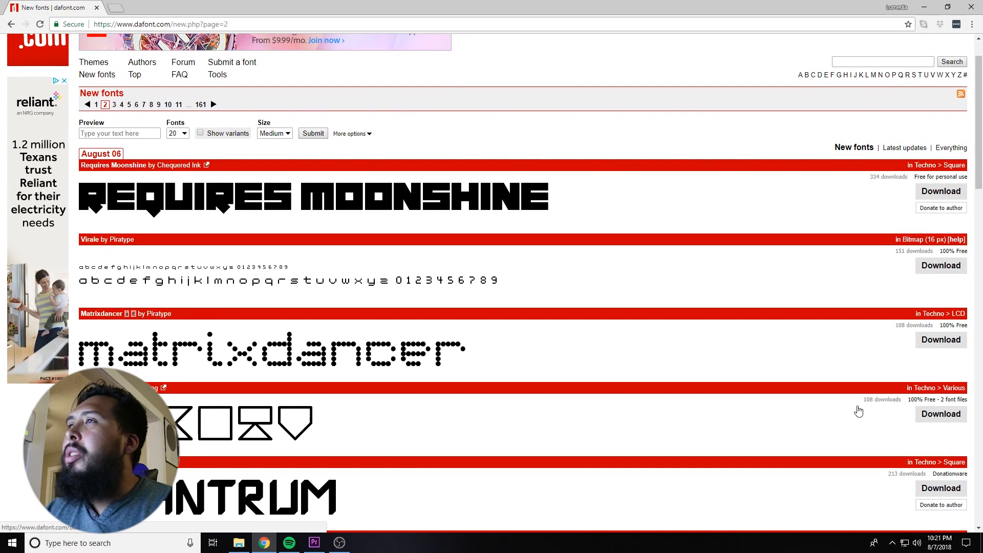
{"action": "mouse_move", "coordinate": [585, 412]}
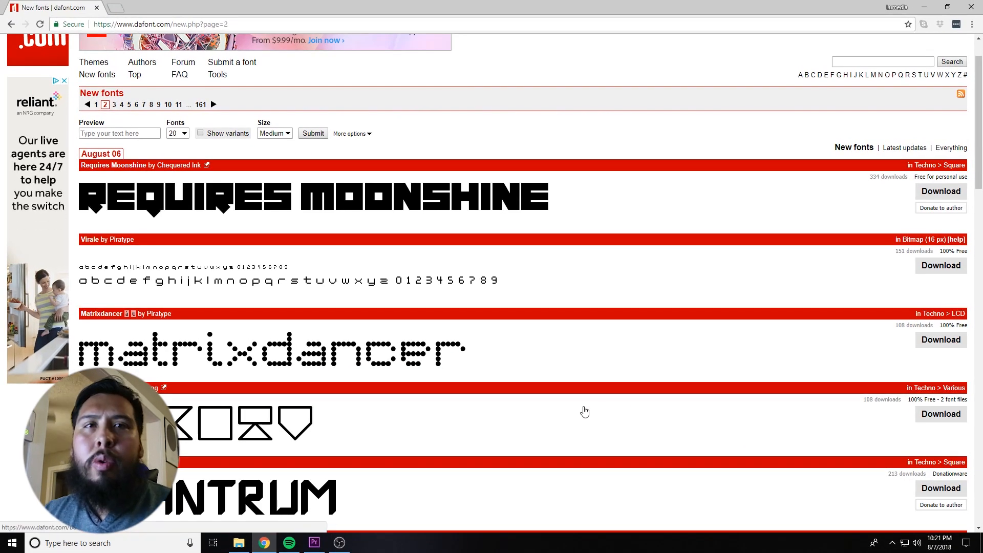
{"action": "mouse_move", "coordinate": [580, 423]}
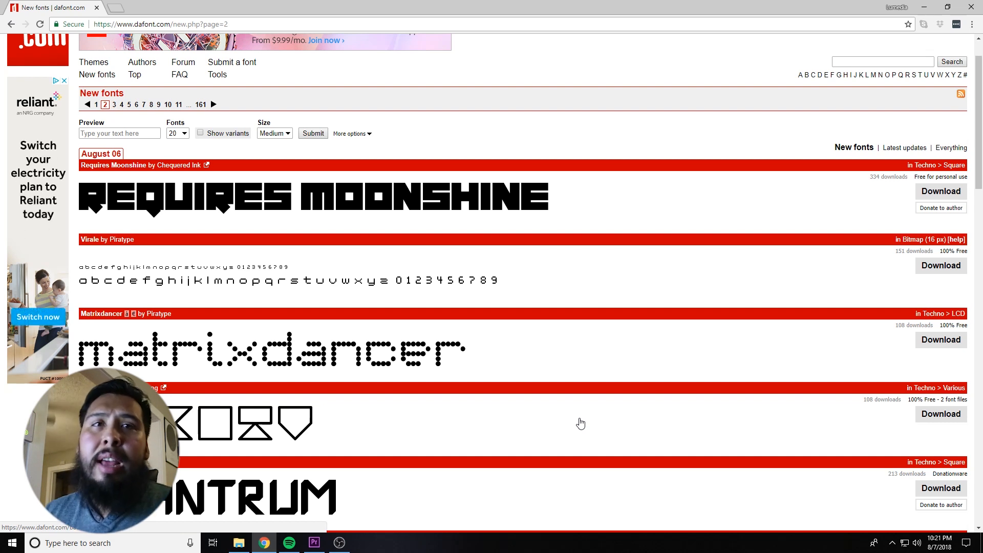
{"action": "mouse_move", "coordinate": [224, 192]}
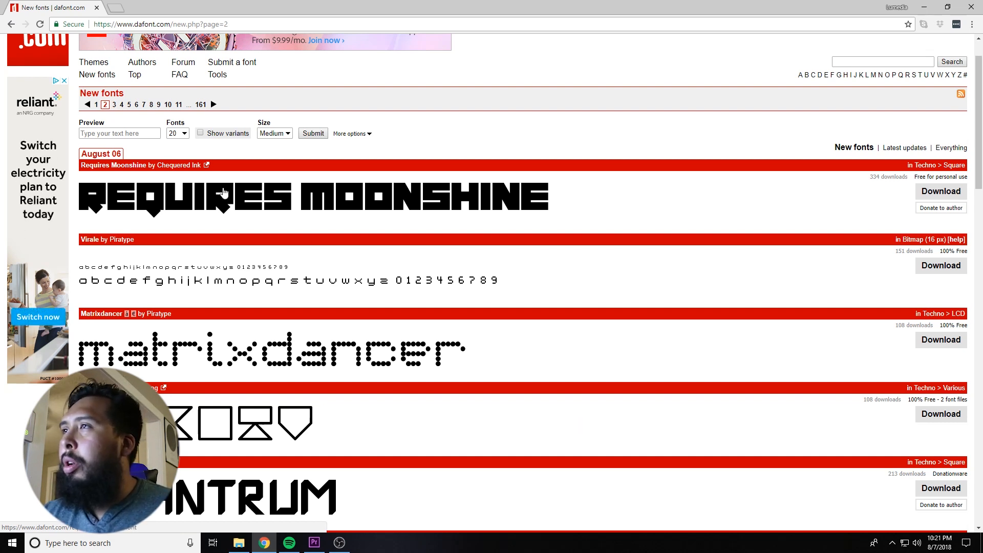
Step: Go to the Requires Moonshine font page and look over its character previews
{"action": "left_click", "coordinate": [141, 165]}
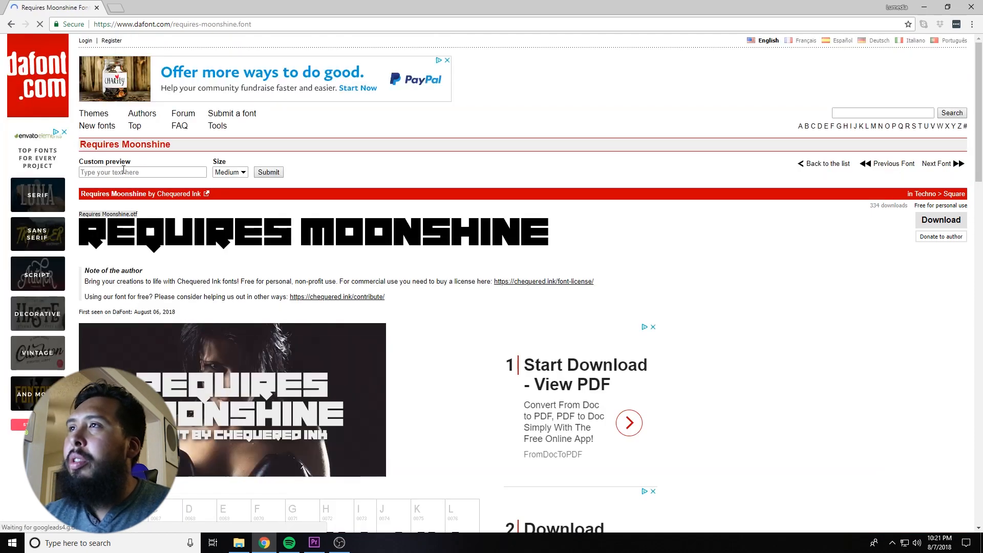
{"action": "mouse_move", "coordinate": [169, 206]}
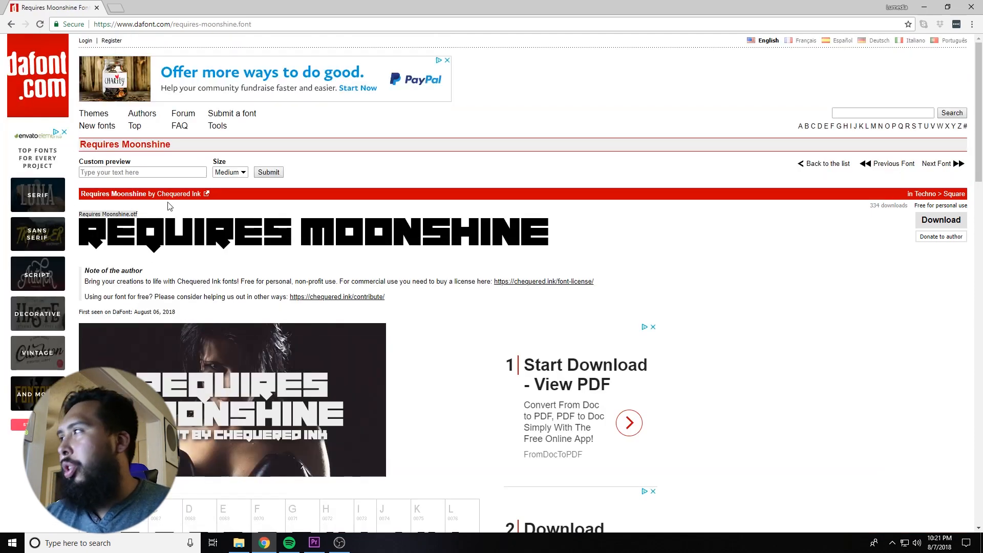
{"action": "mouse_move", "coordinate": [370, 194]}
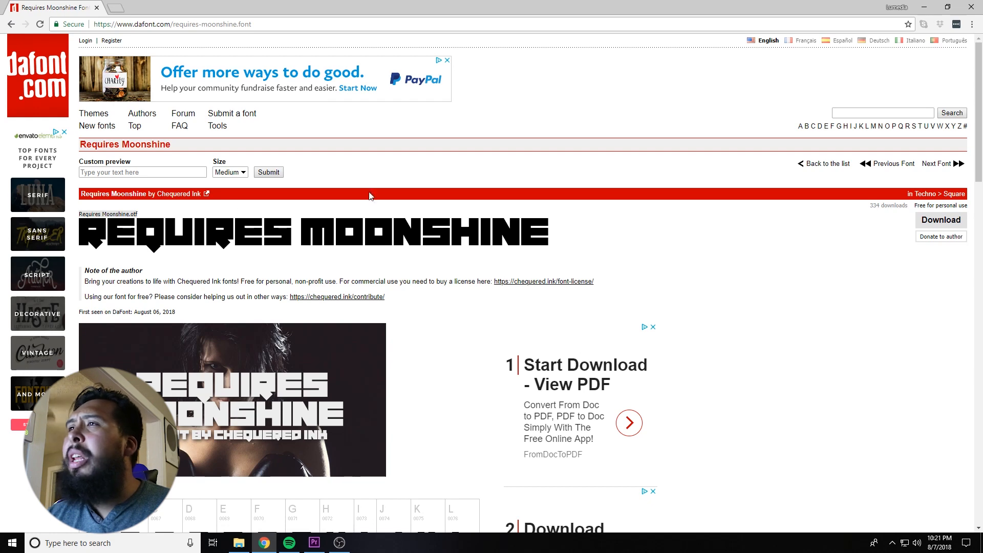
{"action": "mouse_move", "coordinate": [163, 243]}
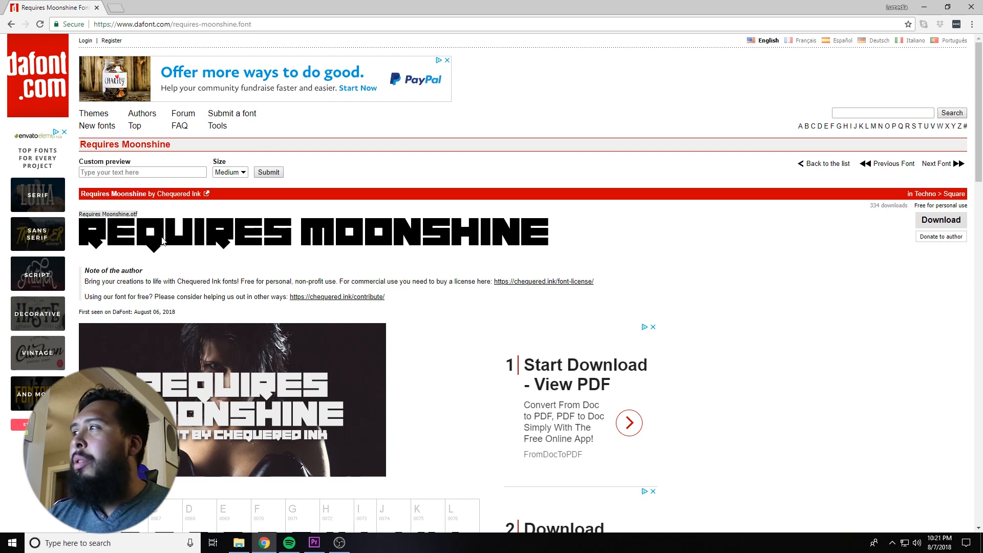
{"action": "scroll", "scroll_direction": "down", "scroll_amount": 3}
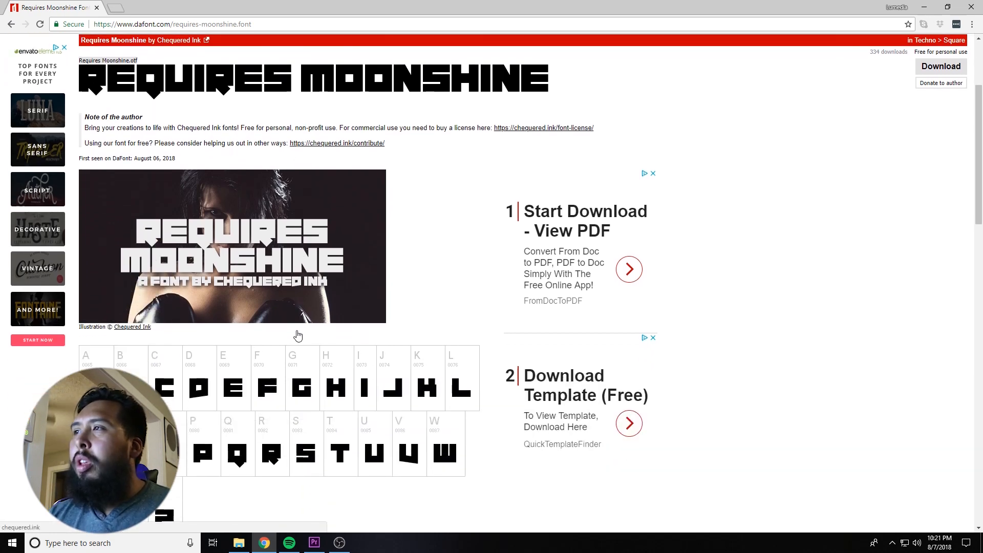
{"action": "scroll", "scroll_direction": "down", "scroll_amount": 3}
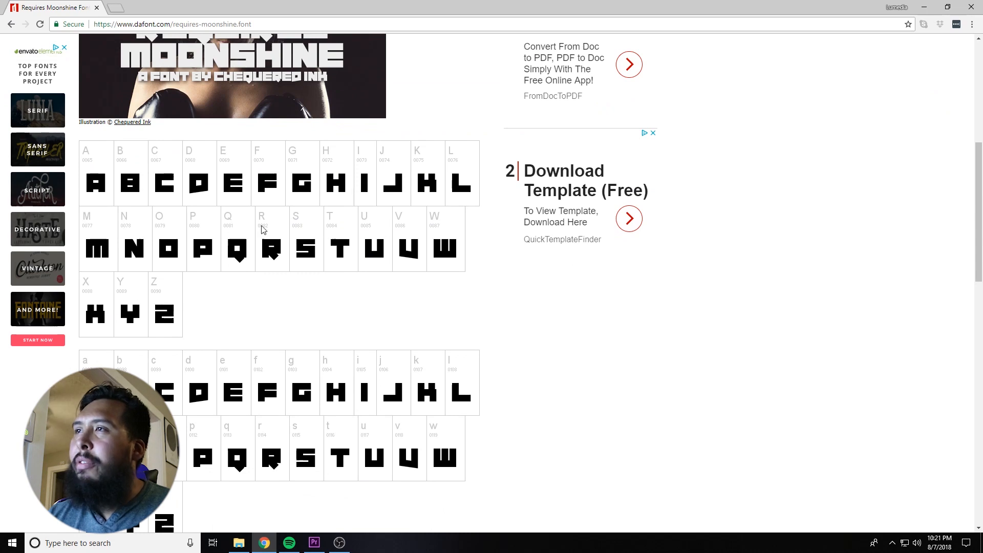
{"action": "scroll", "scroll_direction": "down", "scroll_amount": 3}
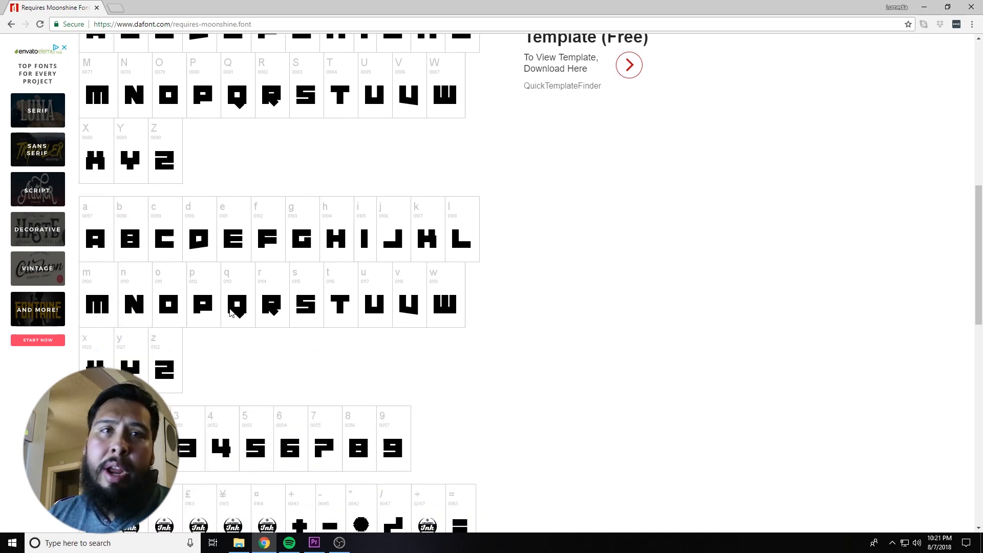
{"action": "scroll", "scroll_direction": "down", "scroll_amount": 3}
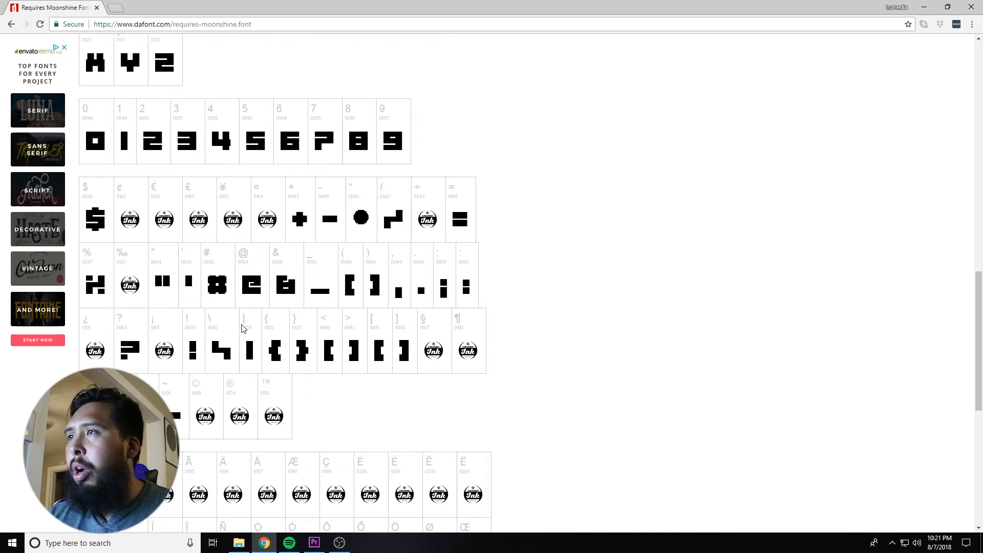
{"action": "scroll", "scroll_direction": "up", "scroll_amount": 3}
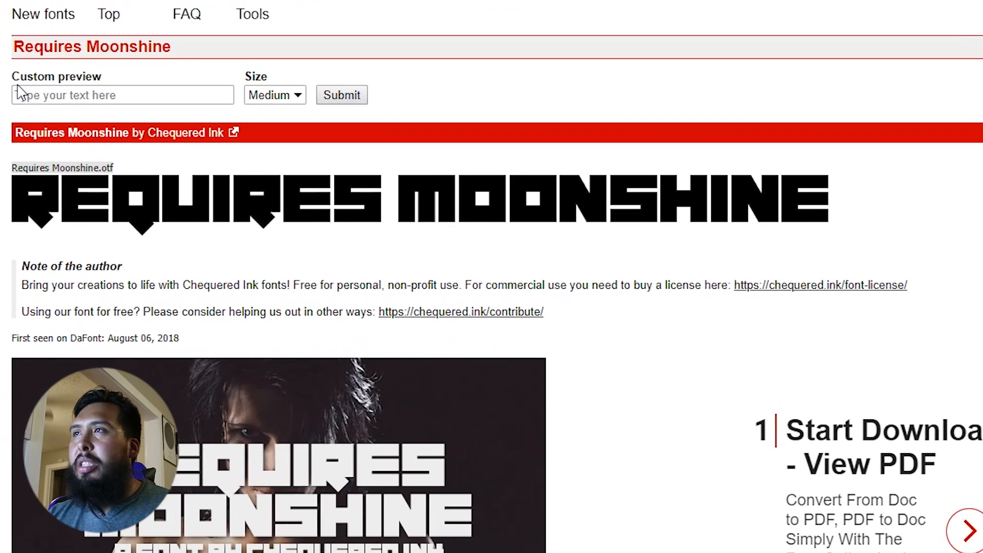
Step: Preview the font with the custom text 'lumedia' and download requires_moonshine.zip
{"action": "left_click", "coordinate": [121, 95]}
{"action": "type", "text": "lumedia"}
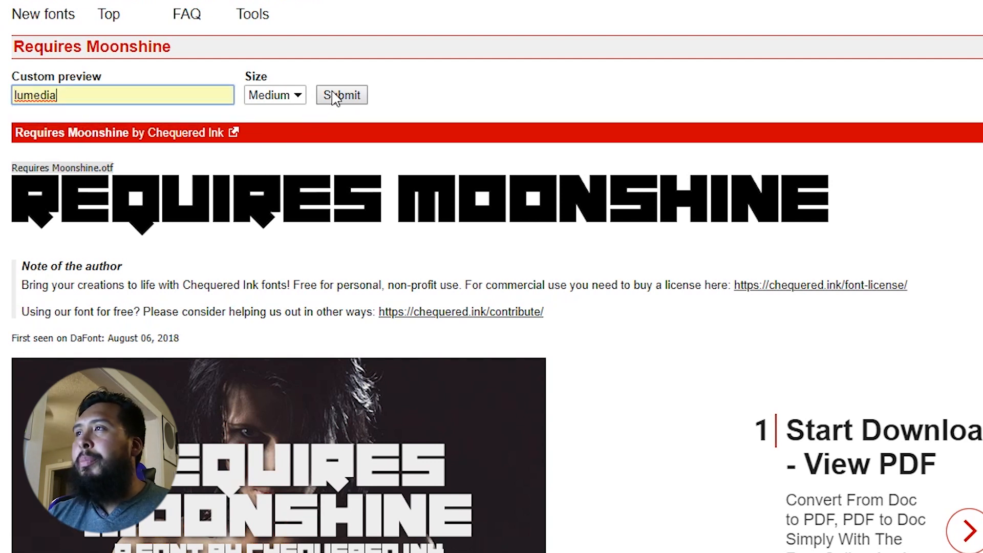
{"action": "left_click", "coordinate": [342, 94]}
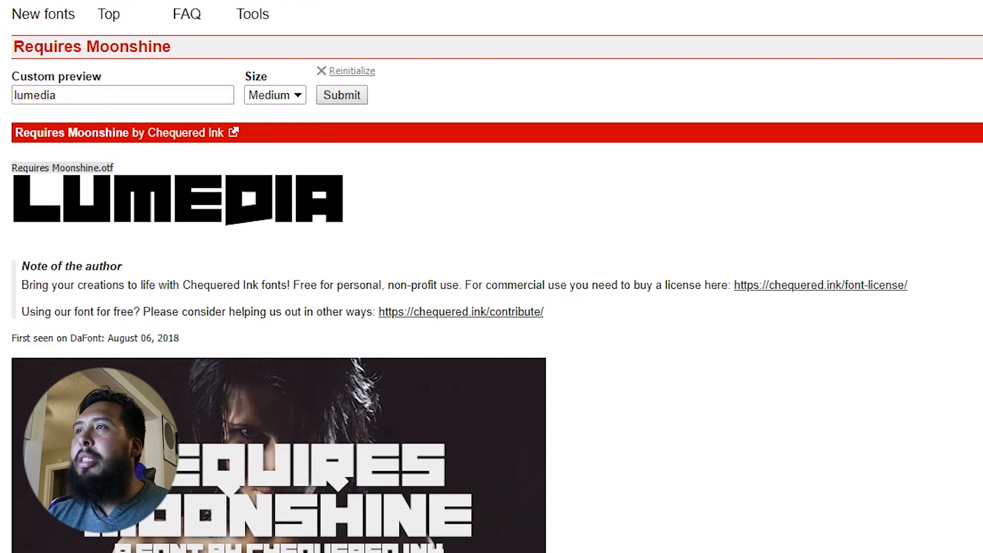
{"action": "mouse_move", "coordinate": [262, 240]}
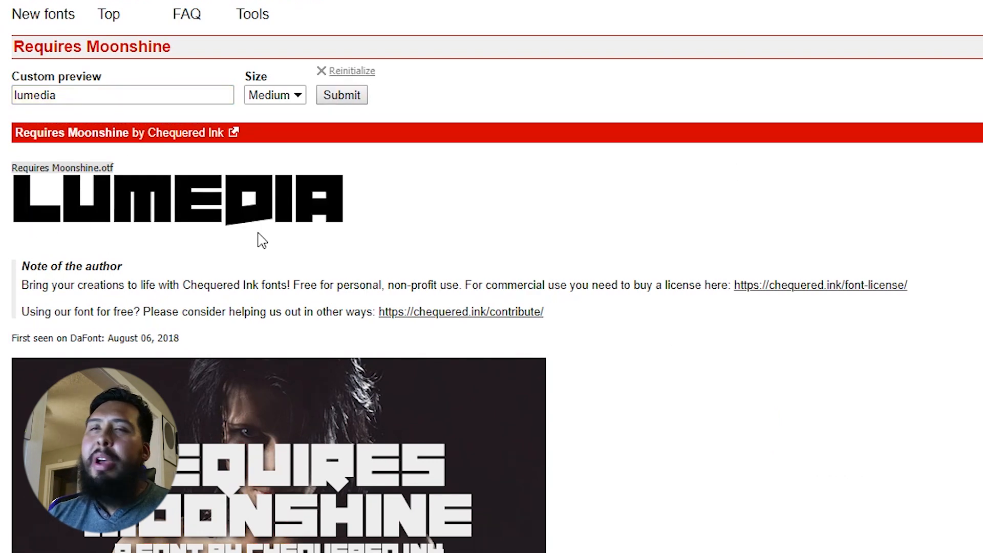
{"action": "mouse_move", "coordinate": [246, 248]}
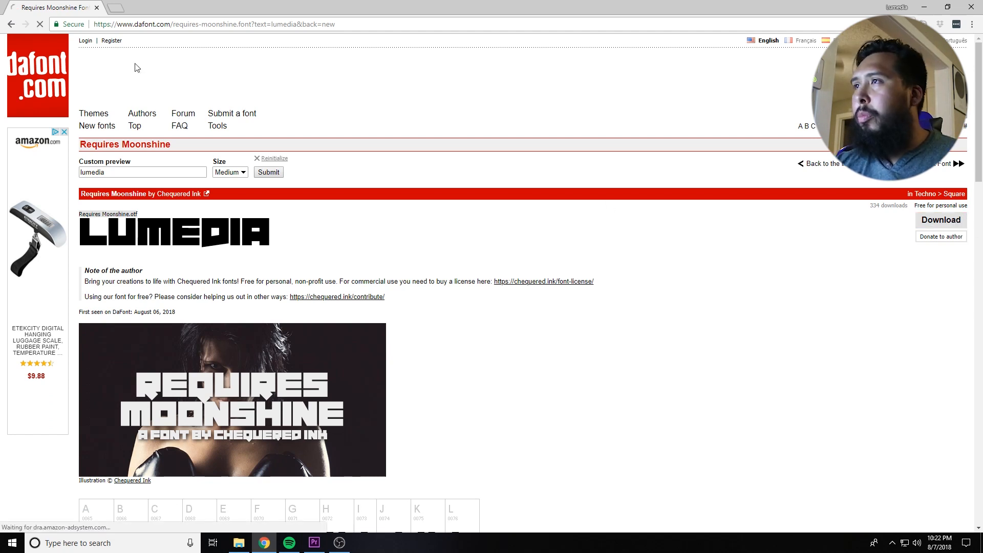
{"action": "left_click", "coordinate": [940, 220]}
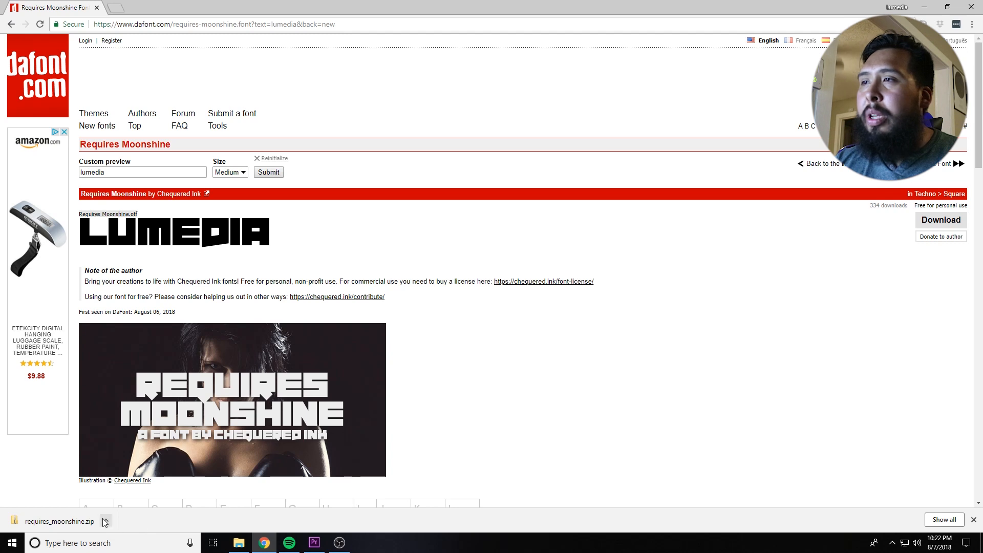
Step: Show requires_moonshine.zip in the Downloads folder and bring up its context menu
{"action": "left_click", "coordinate": [105, 521]}
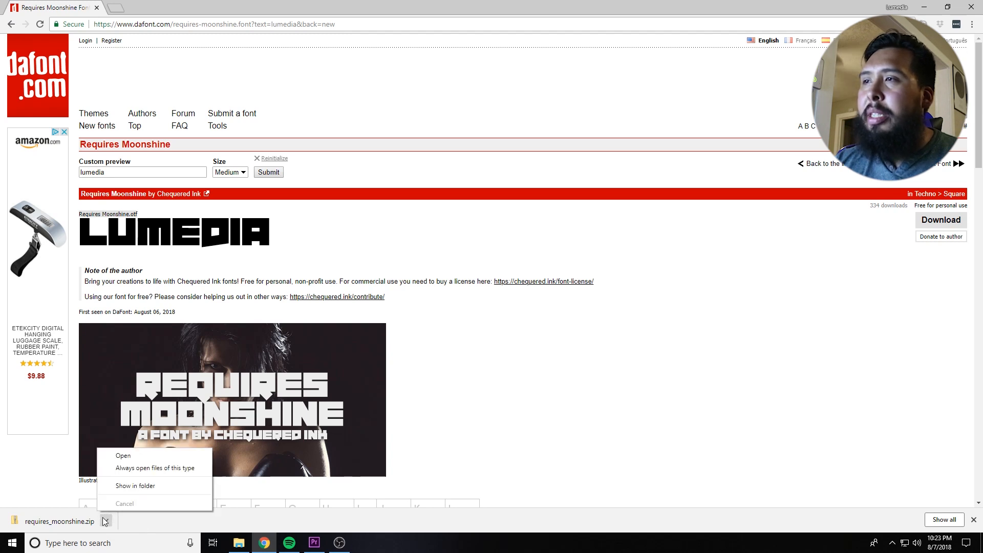
{"action": "left_click", "coordinate": [136, 486]}
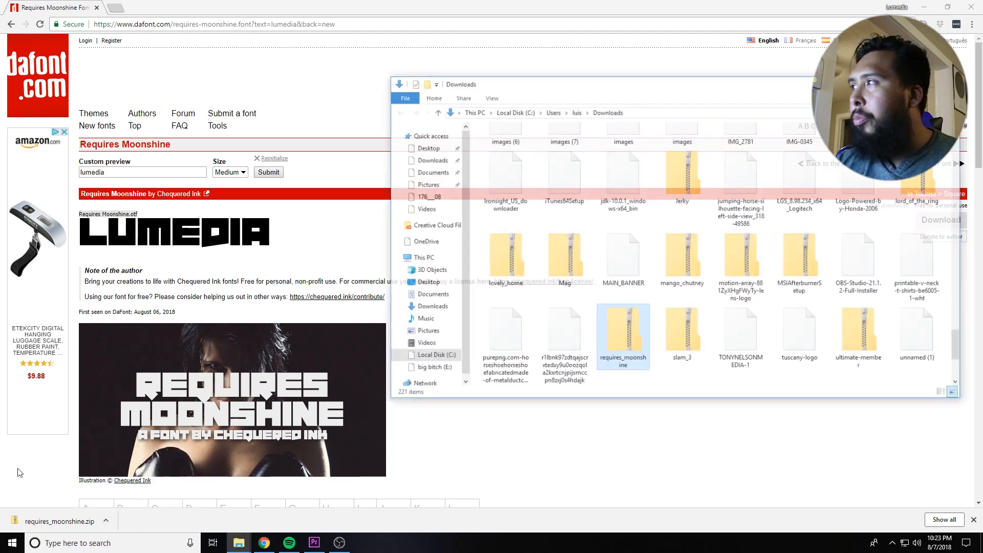
{"action": "left_click", "coordinate": [623, 335]}
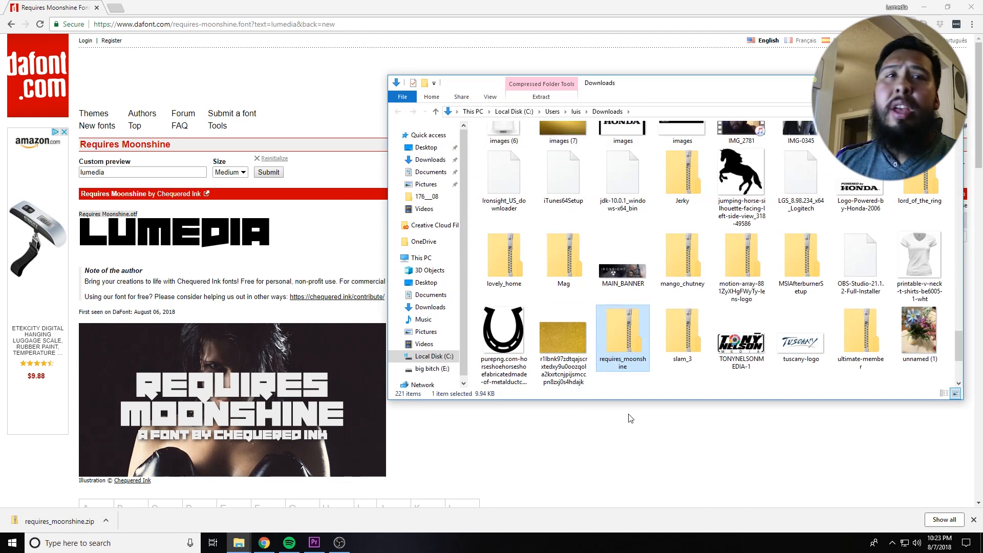
{"action": "mouse_move", "coordinate": [617, 347]}
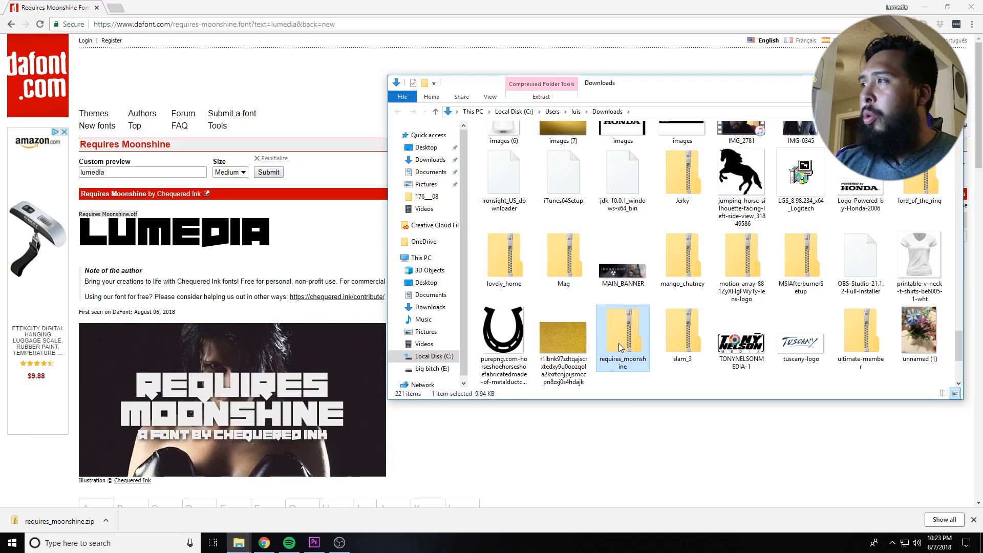
{"action": "right_click", "coordinate": [623, 337]}
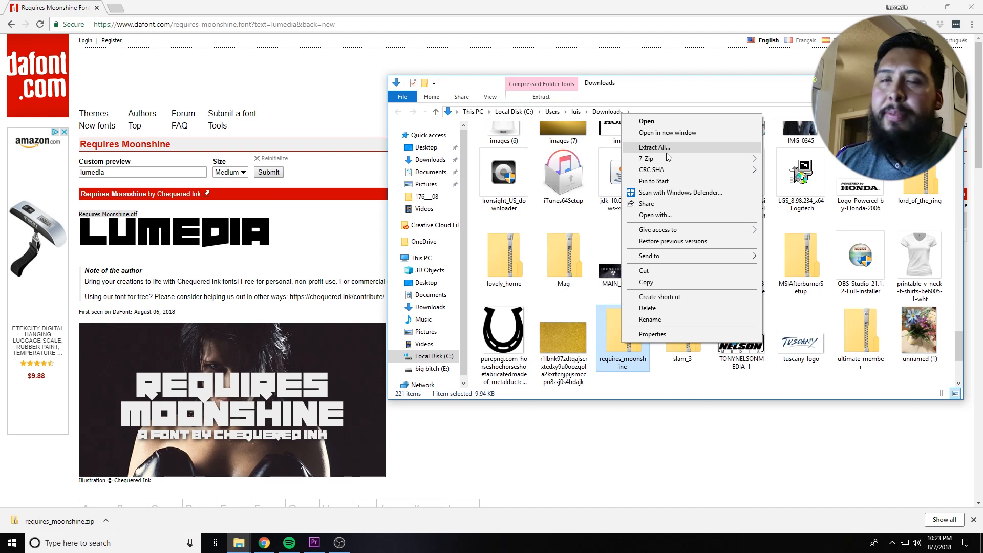
{"action": "mouse_move", "coordinate": [647, 158]}
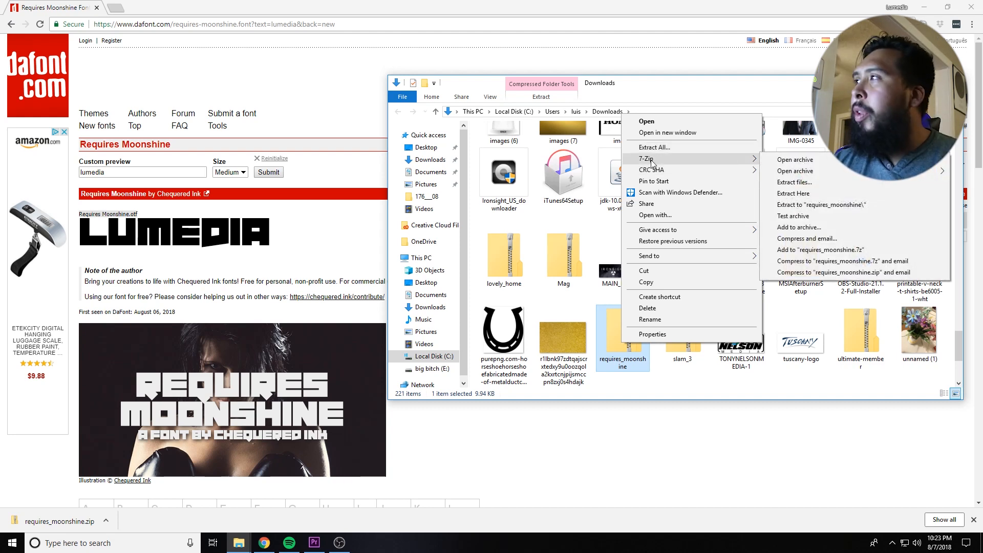
{"action": "mouse_move", "coordinate": [795, 171]}
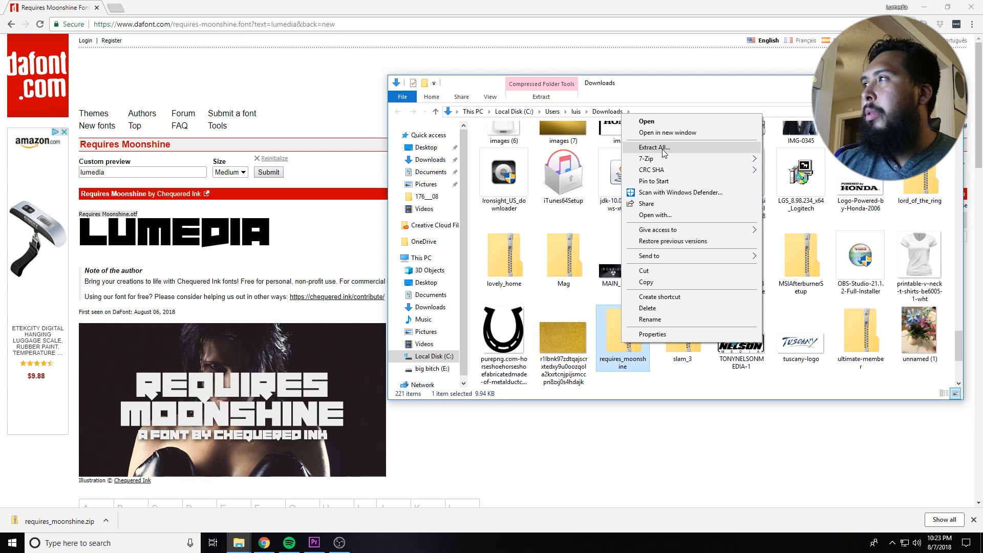
Step: Extract the archive into the suggested requires_moonshine folder
{"action": "left_click", "coordinate": [654, 147]}
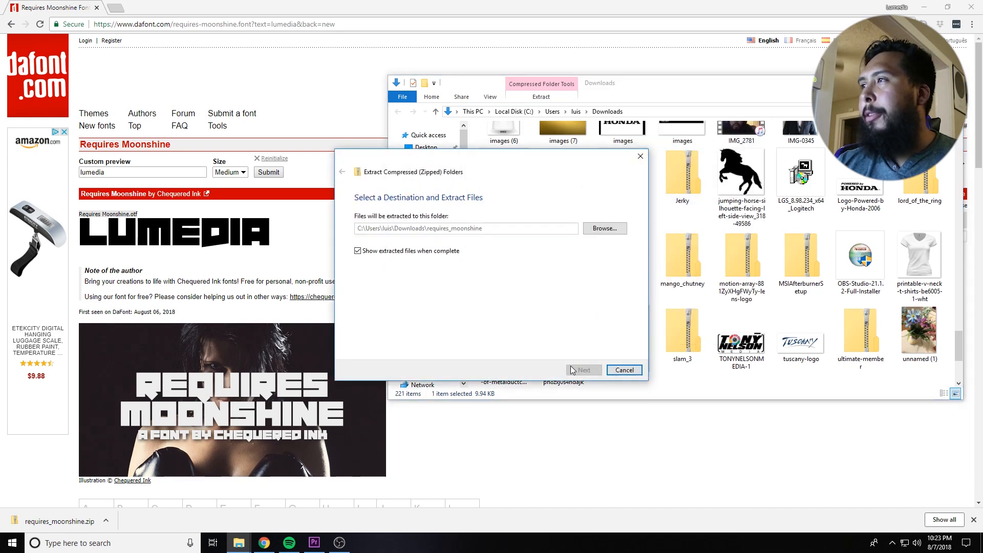
{"action": "left_click", "coordinate": [583, 370]}
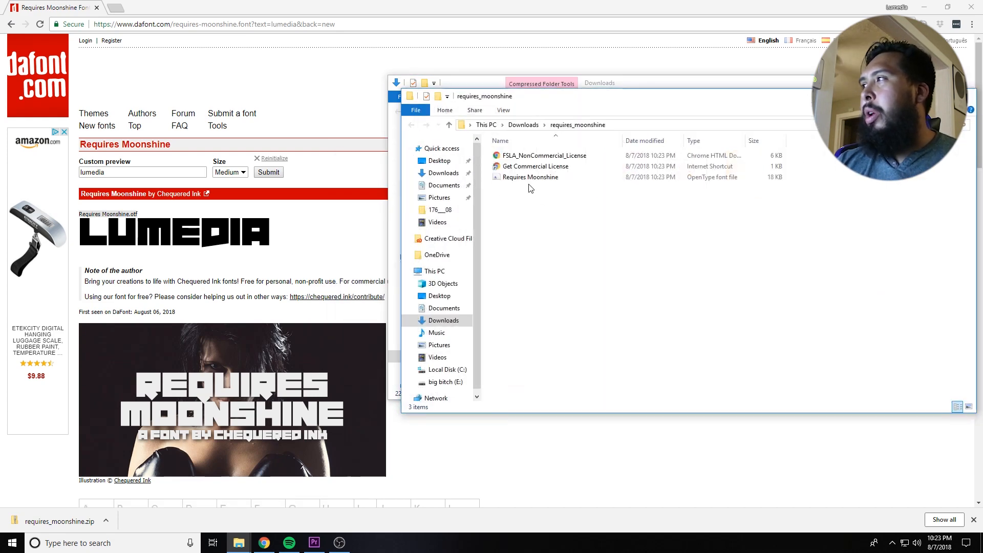
Step: Install the Requires Moonshine font file from its context menu
{"action": "left_click", "coordinate": [531, 177]}
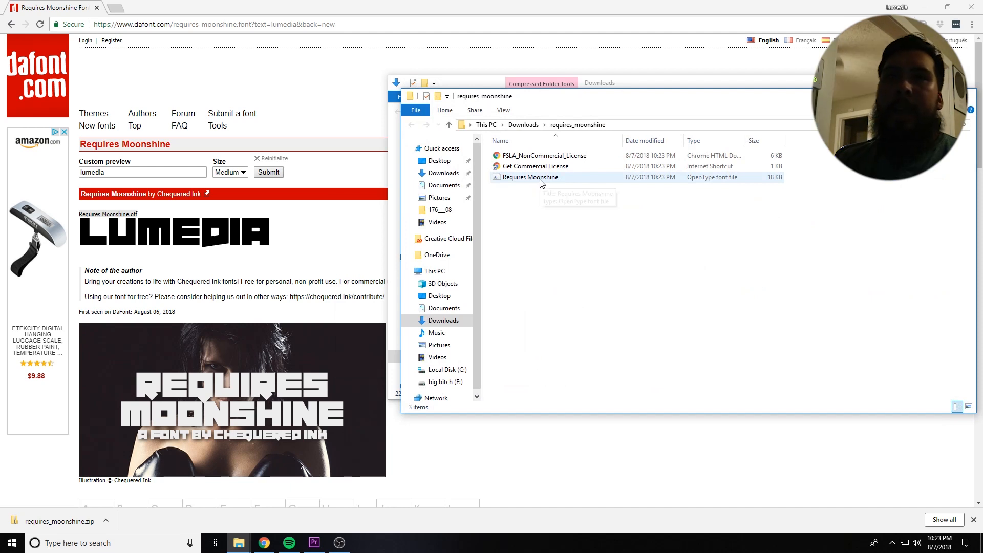
{"action": "mouse_move", "coordinate": [530, 177]}
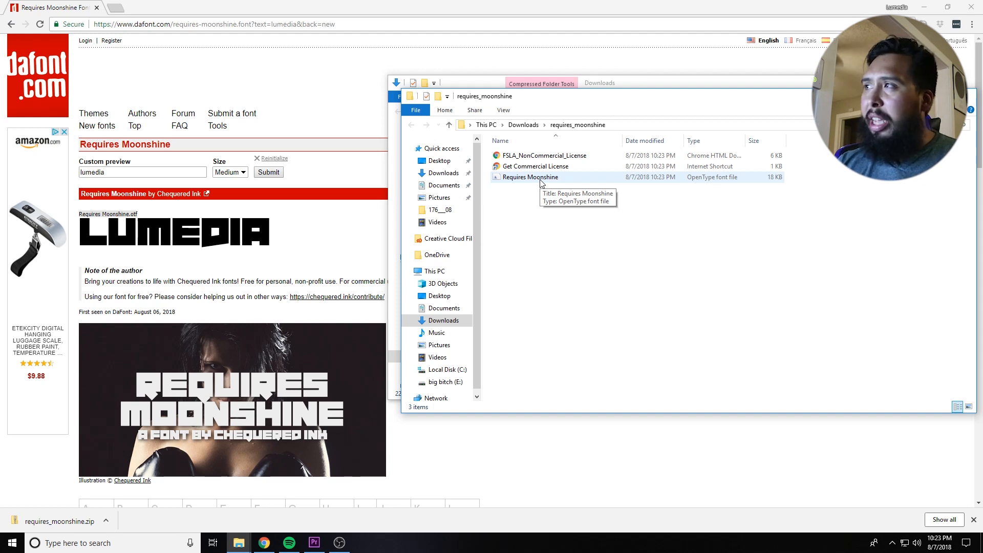
{"action": "right_click", "coordinate": [532, 177]}
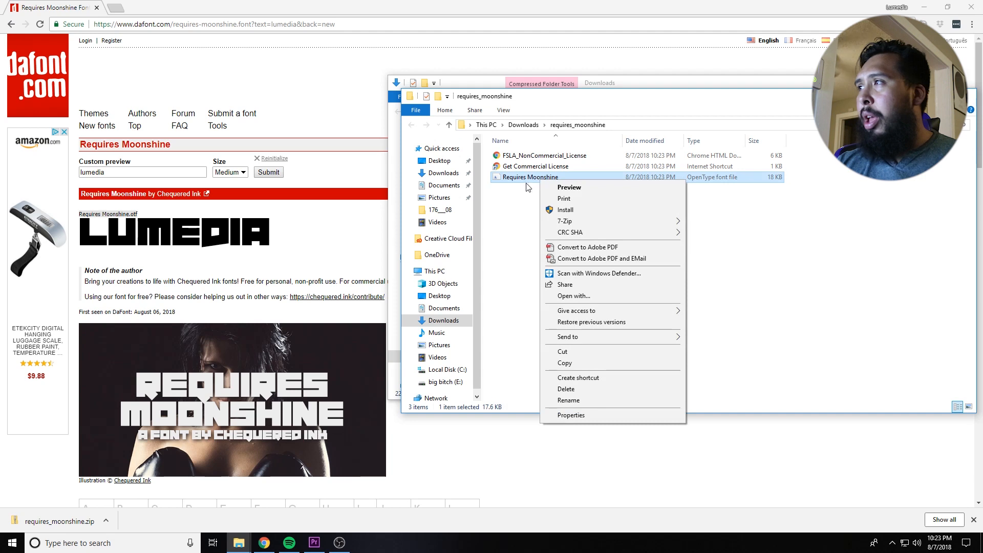
{"action": "mouse_move", "coordinate": [593, 209]}
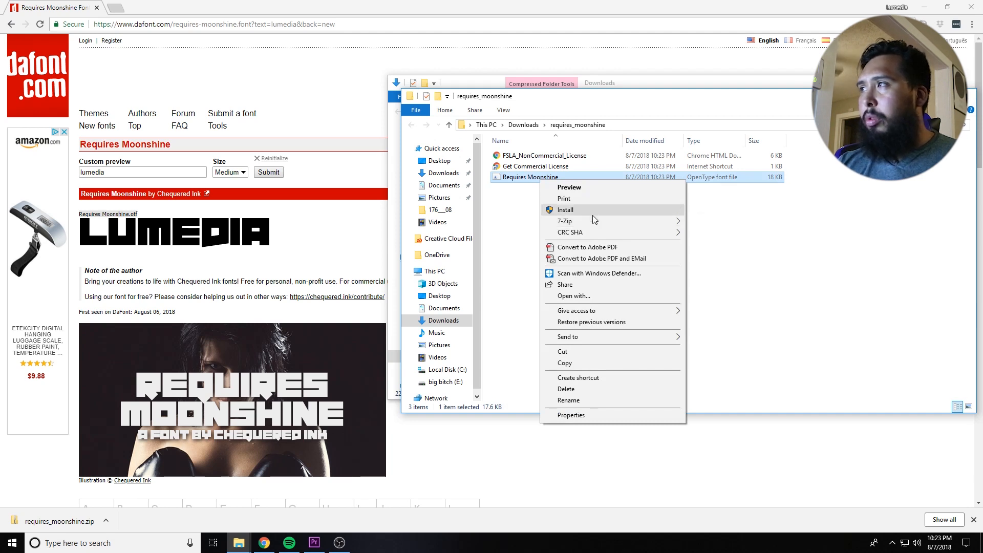
{"action": "left_click", "coordinate": [566, 209]}
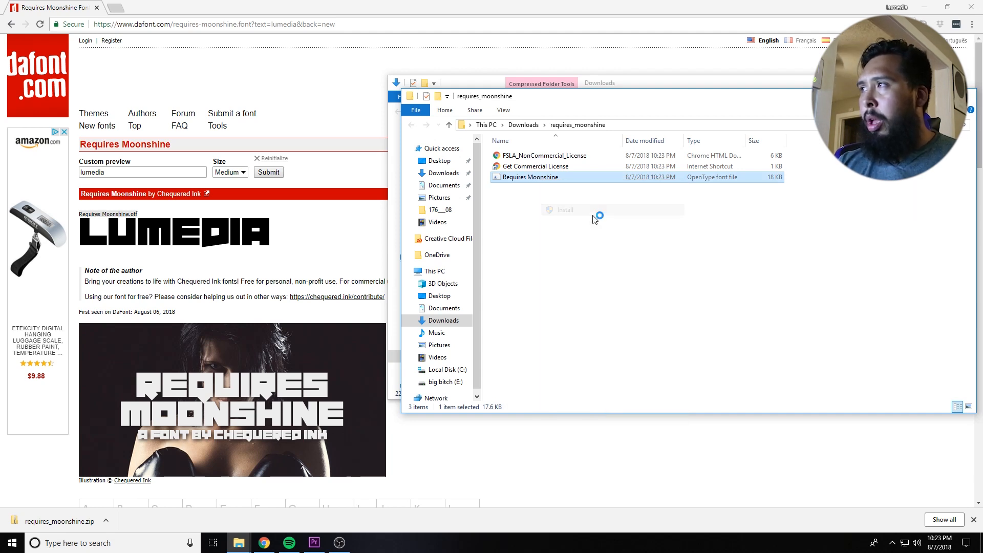
{"action": "left_click", "coordinate": [562, 210]}
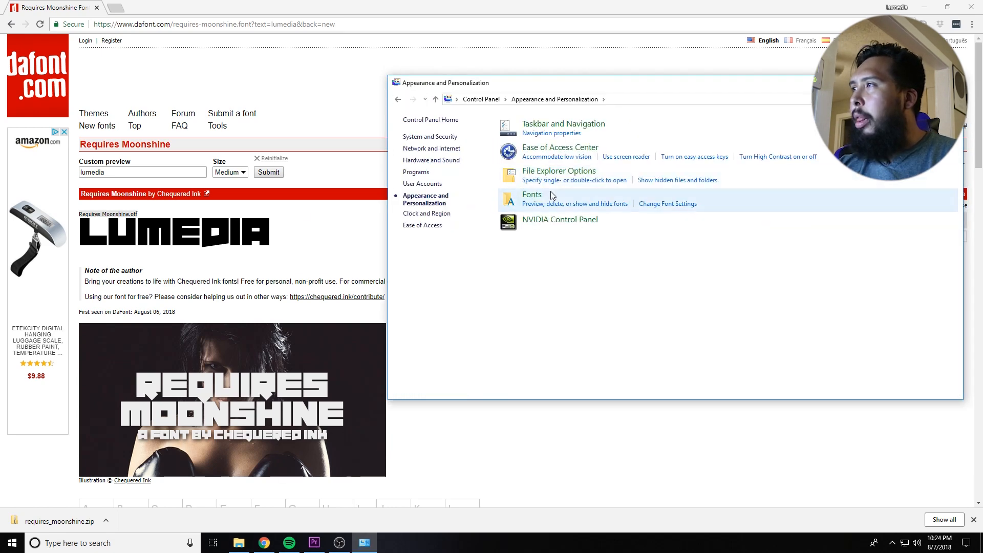
{"action": "mouse_move", "coordinate": [436, 134]}
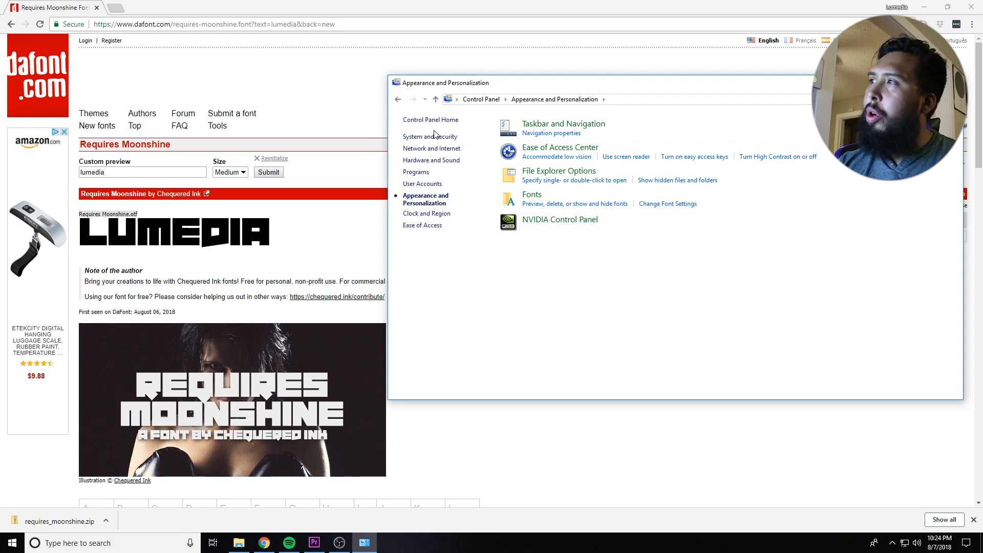
{"action": "mouse_move", "coordinate": [531, 195]}
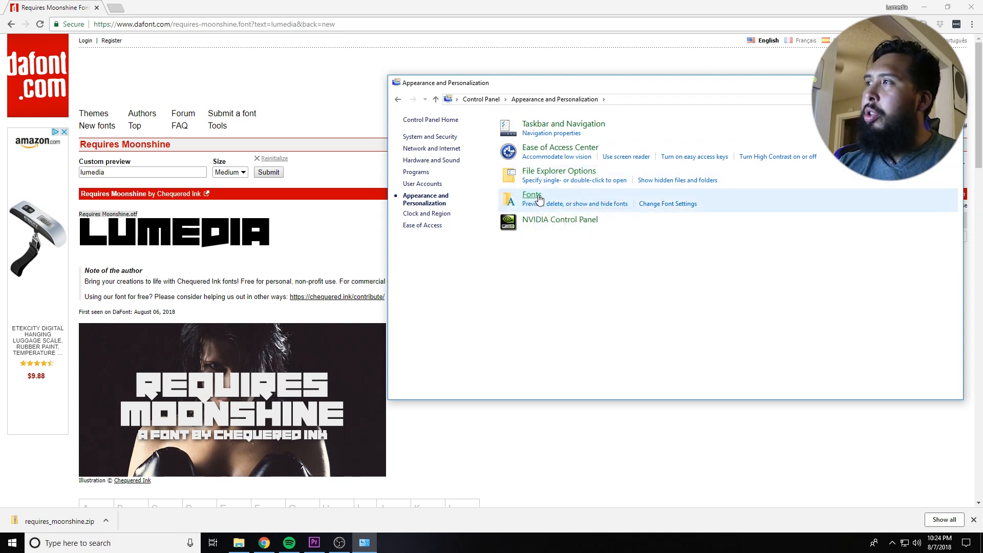
Step: View the installed fonts list in Control Panel, then switch to Photoshop
{"action": "left_click", "coordinate": [532, 195]}
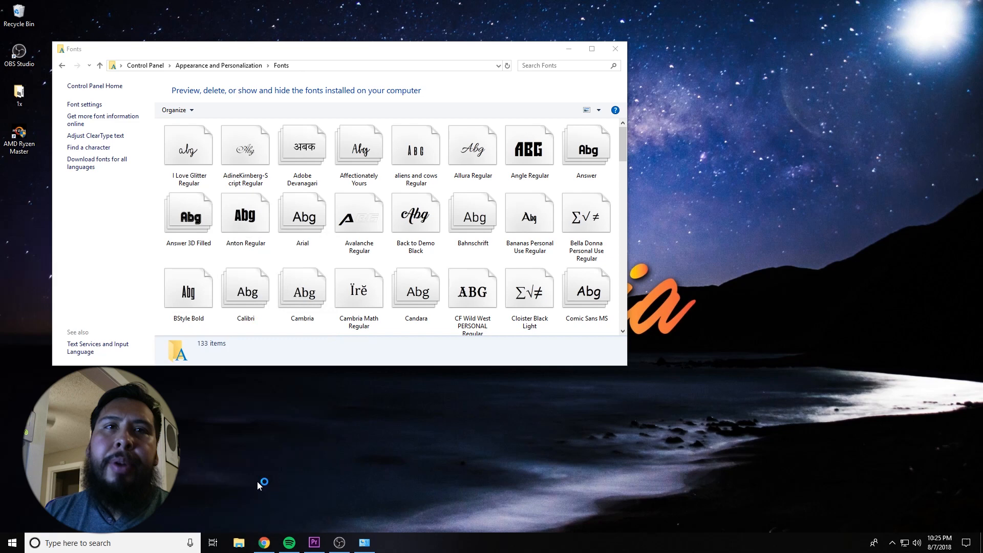
{"action": "mouse_move", "coordinate": [258, 452]}
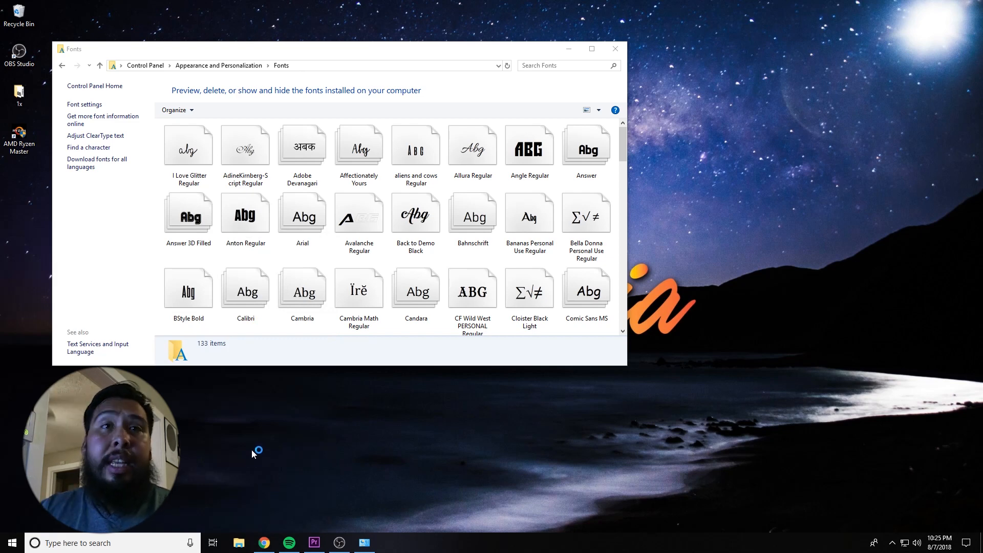
{"action": "left_click", "coordinate": [364, 543]}
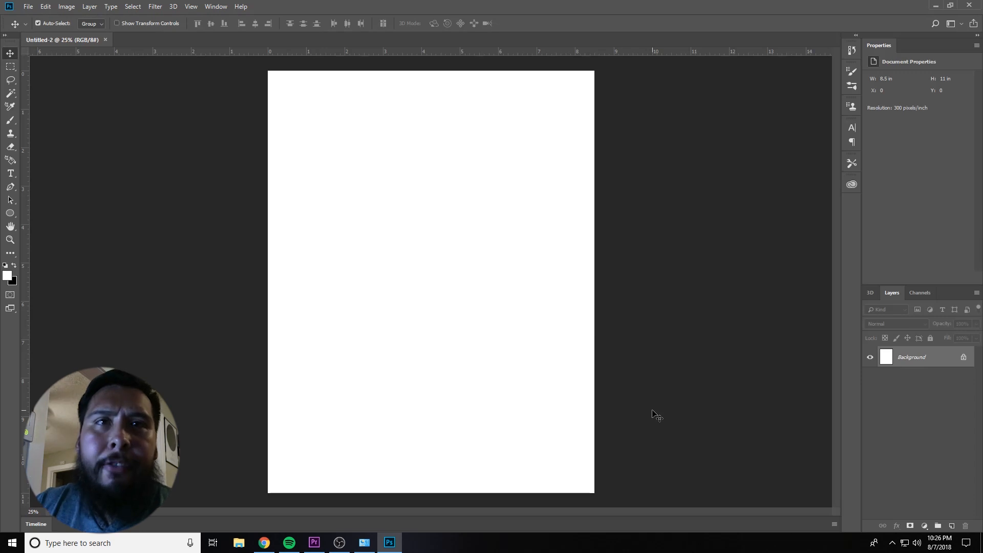
{"action": "mouse_move", "coordinate": [418, 103]}
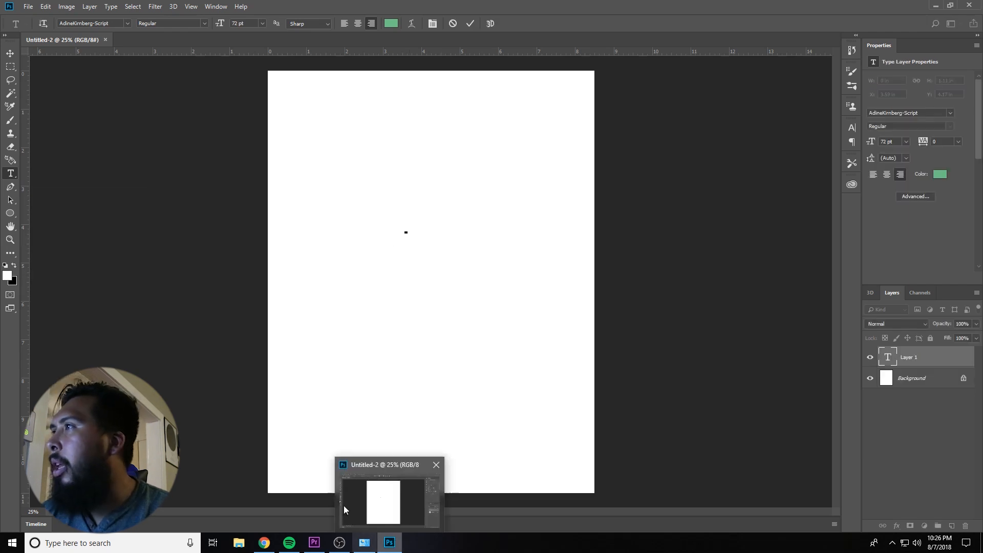
{"action": "mouse_move", "coordinate": [114, 32]}
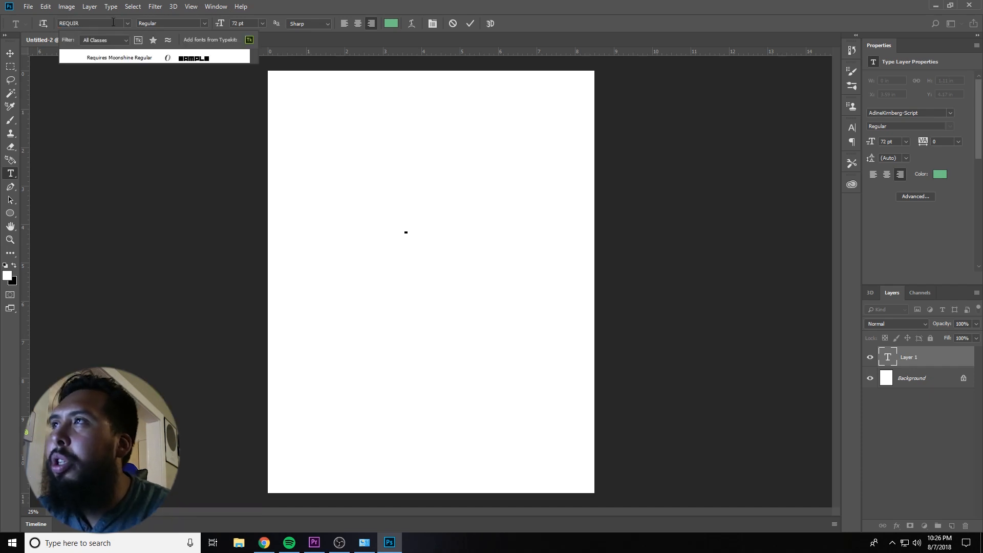
Step: Set the type to Requires Moonshine Regular and write 'LUMEDIA' on the page
{"action": "left_click", "coordinate": [119, 58]}
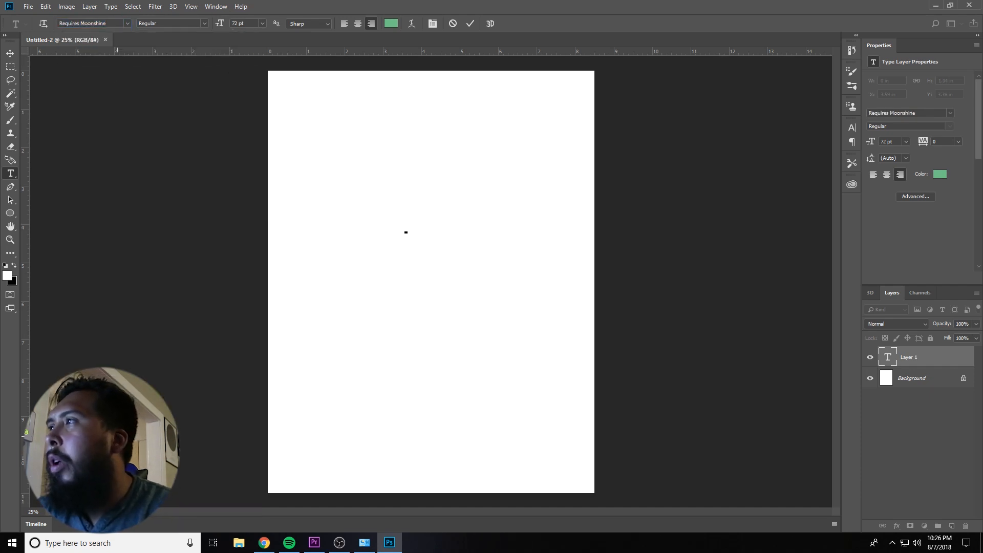
{"action": "left_click", "coordinate": [406, 232]}
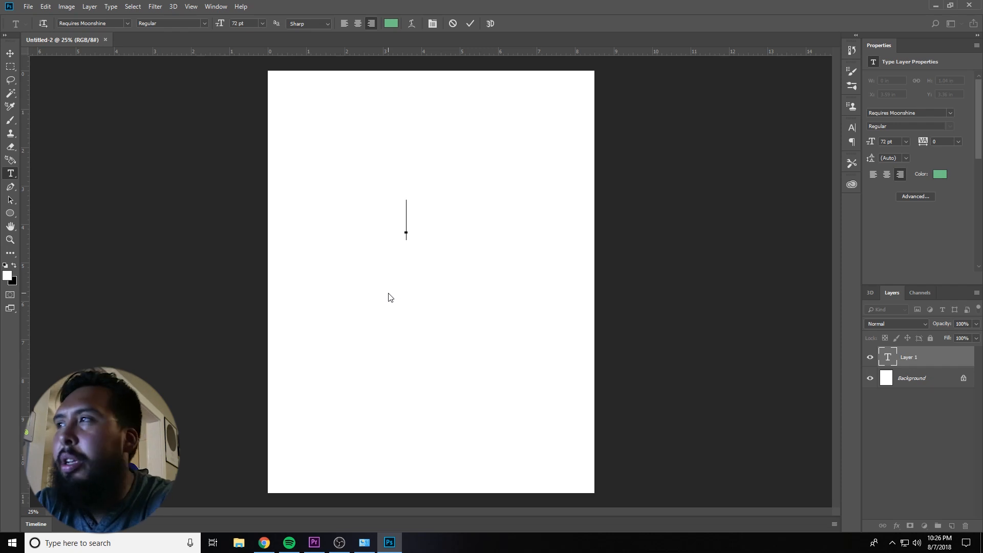
{"action": "type", "text": "LUM"}
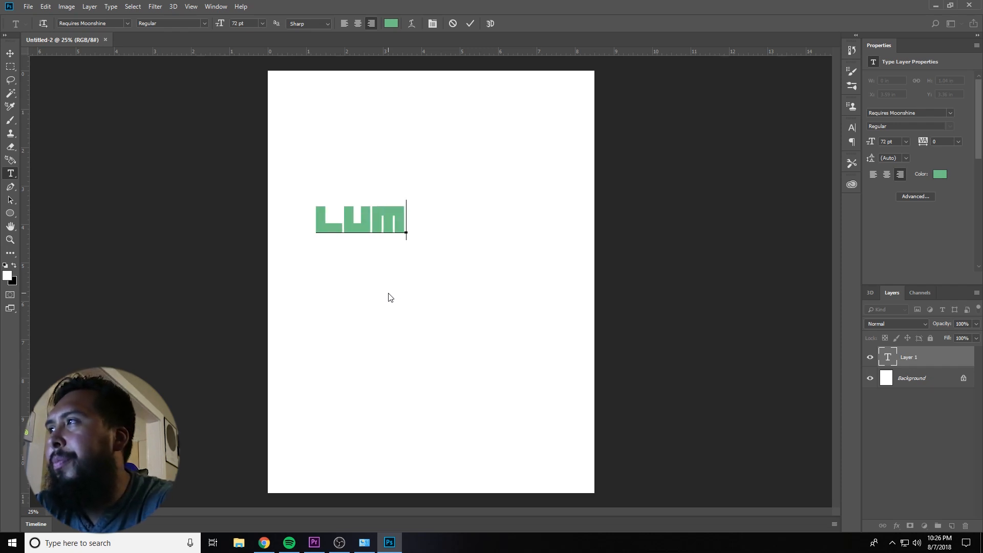
{"action": "type", "text": "MEDIA"}
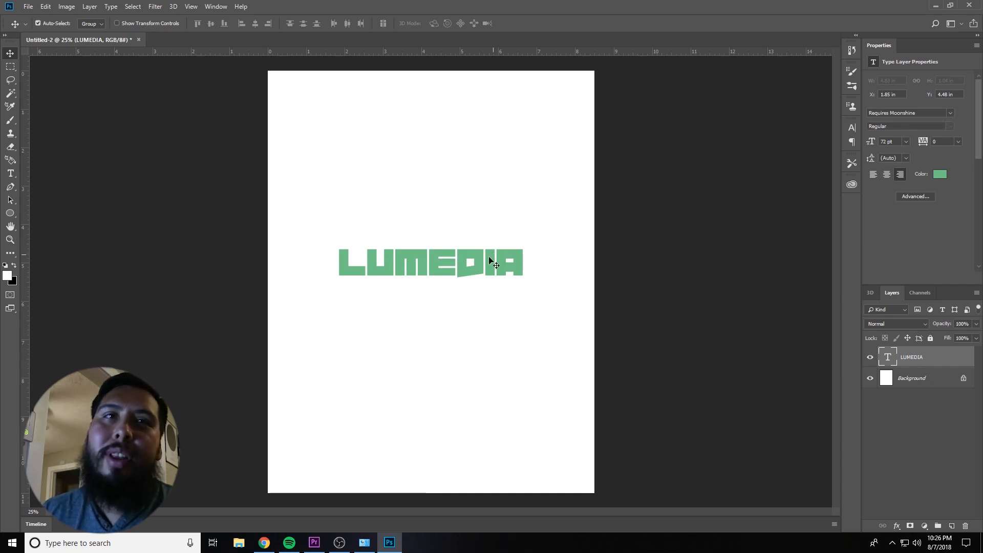
{"action": "mouse_move", "coordinate": [474, 260]}
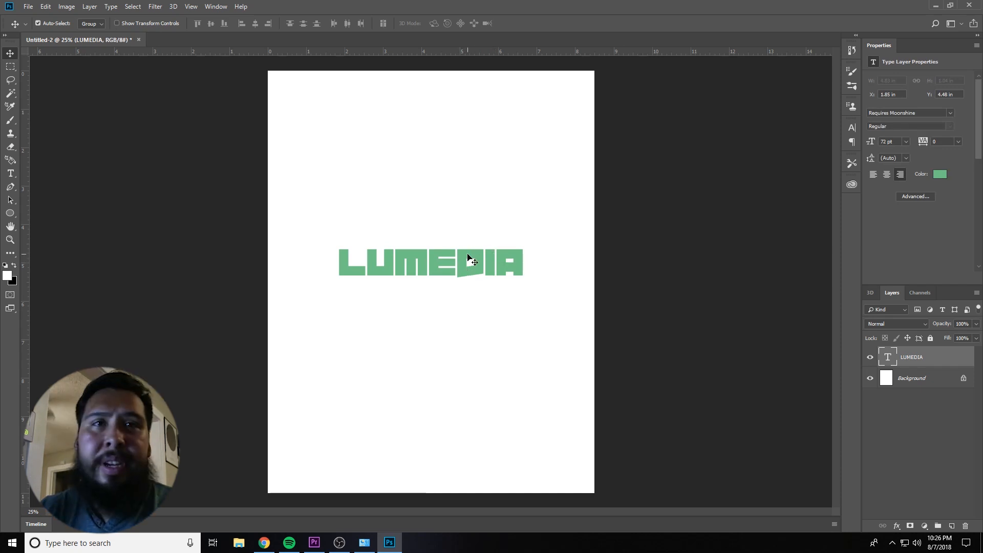